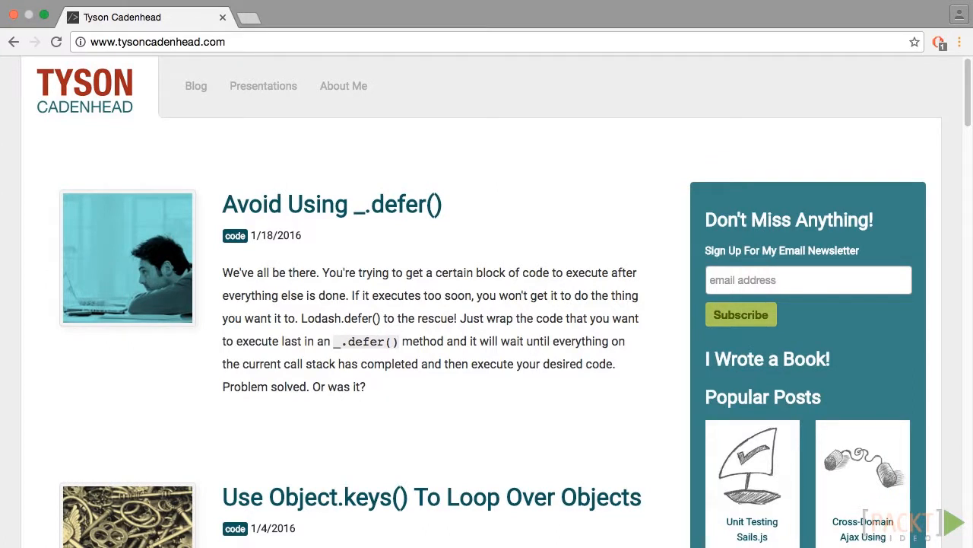
Step: Switch to the Socket.IO tab showing the tweet-stream code example
{"action": "left_click", "coordinate": [158, 42]}
{"action": "type", "text": "socket.io"}
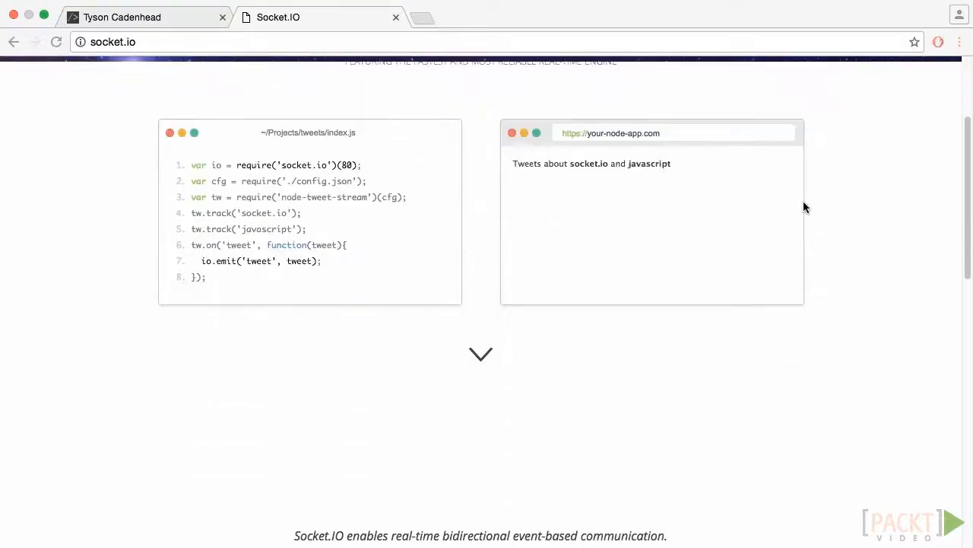
{"action": "scroll", "scroll_direction": "down", "scroll_amount": 3}
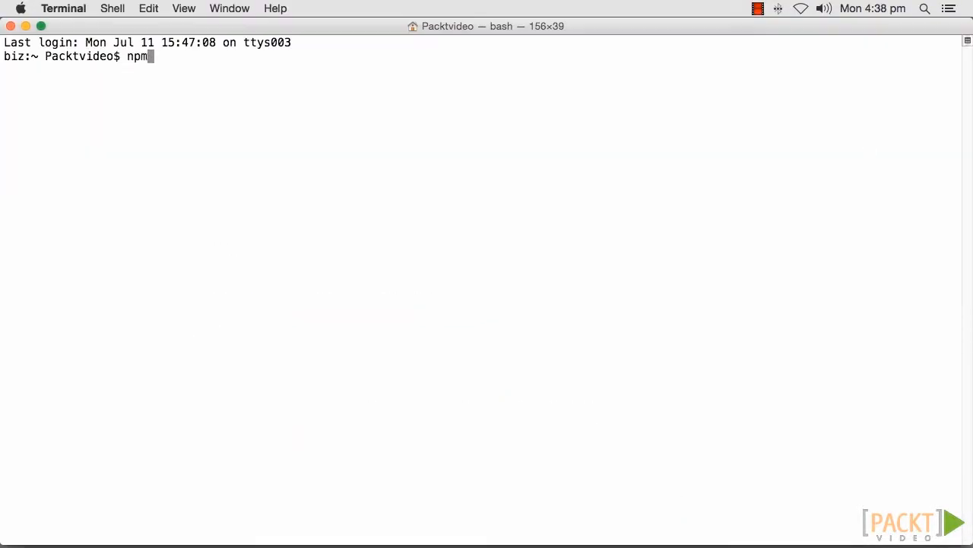
Step: Run npm install socket.io --save to add socket.io as a project dependency
{"action": "type", "text": "install socket.io --save"}
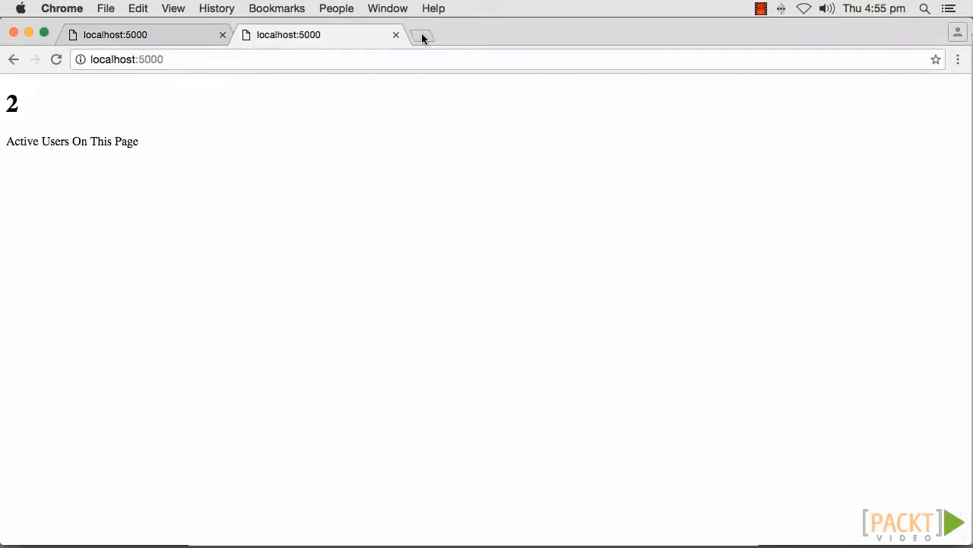
Step: Add a localhost:5000 tab and post chat messages from Luke Skywalker and Han Solo
{"action": "left_click", "coordinate": [423, 35]}
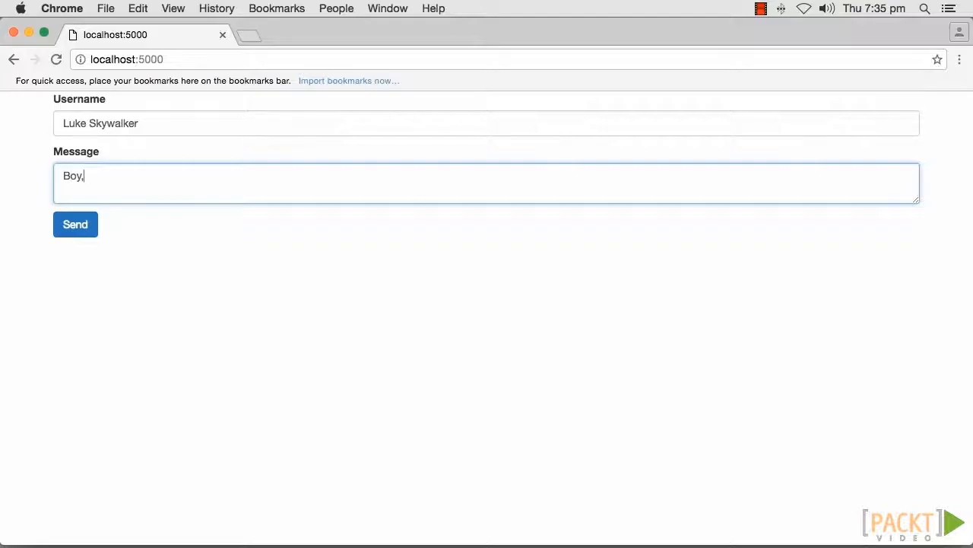
{"action": "type", "text": "it's lucky you have these compartments"}
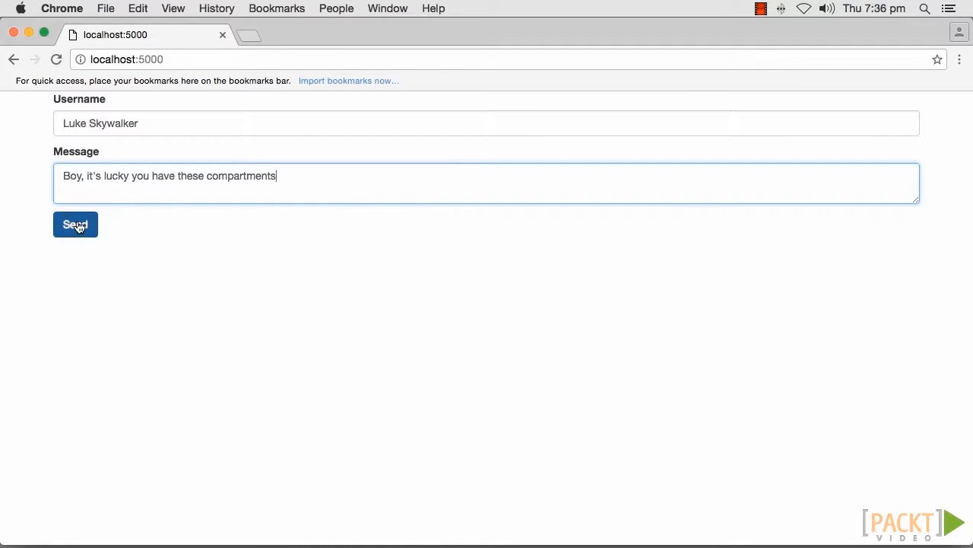
{"action": "left_click", "coordinate": [76, 224]}
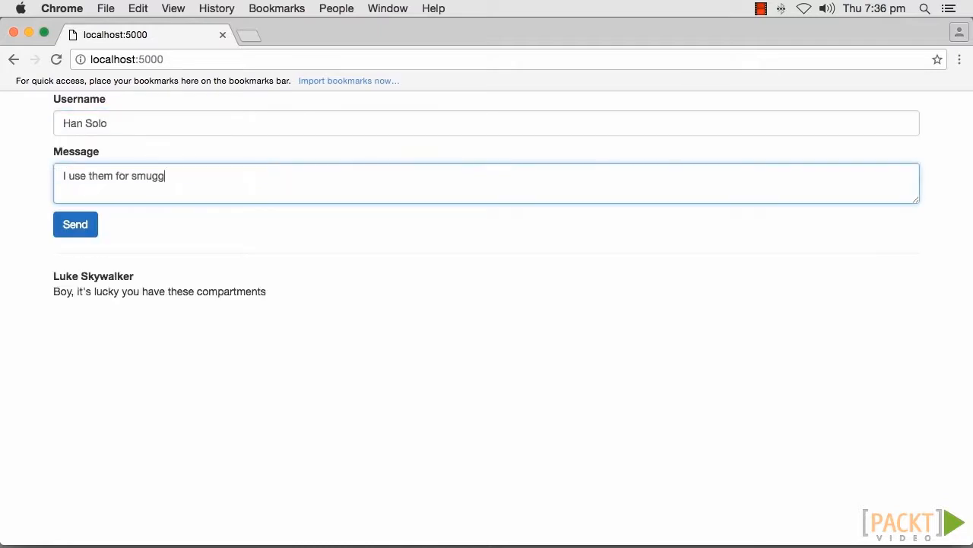
{"action": "left_click", "coordinate": [74, 224]}
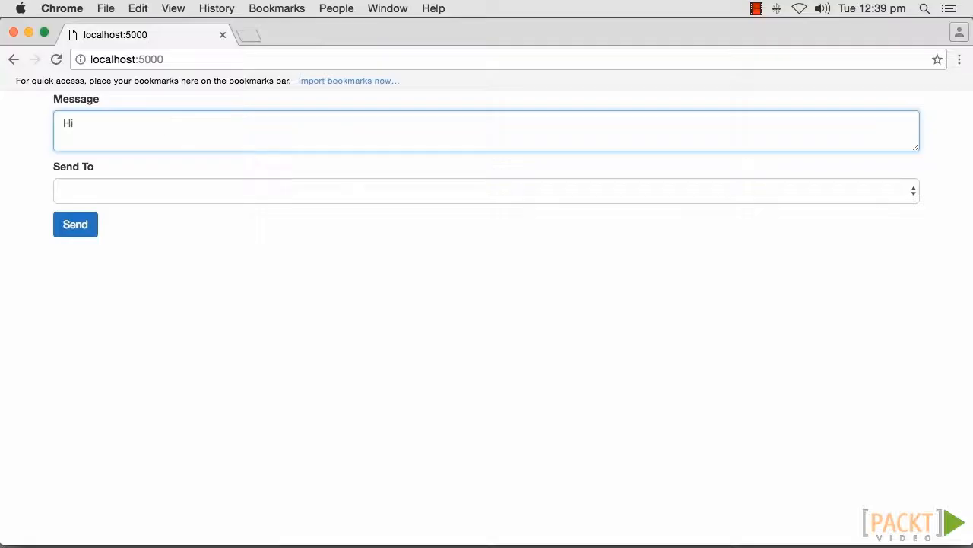
Step: Send 'Hi!' to one selected socket id from the Send To dropdown
{"action": "left_click", "coordinate": [487, 192]}
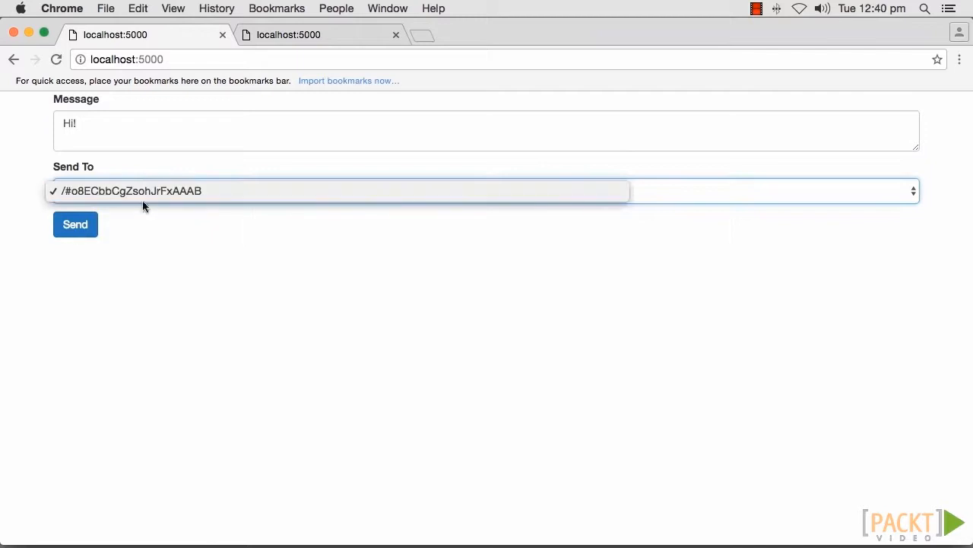
{"action": "left_click", "coordinate": [76, 225]}
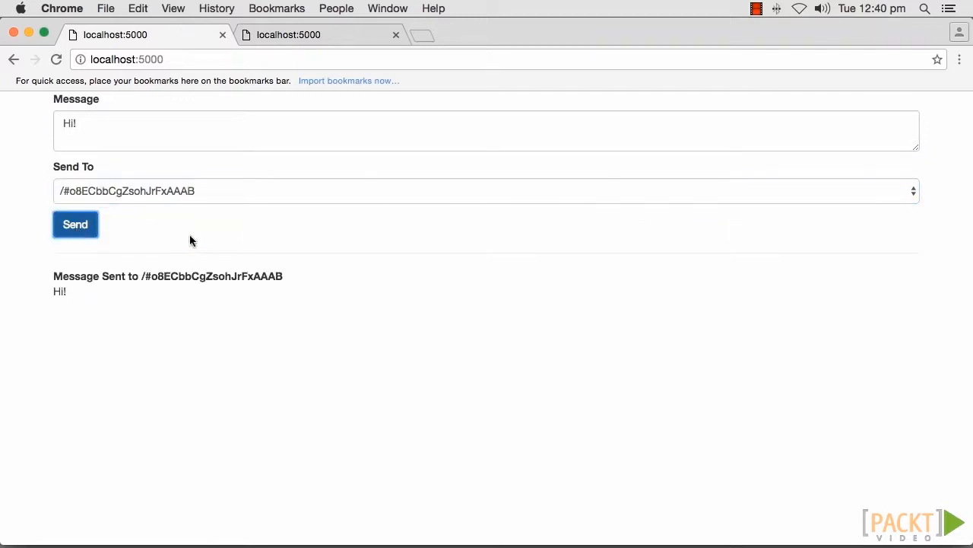
{"action": "left_click", "coordinate": [487, 191]}
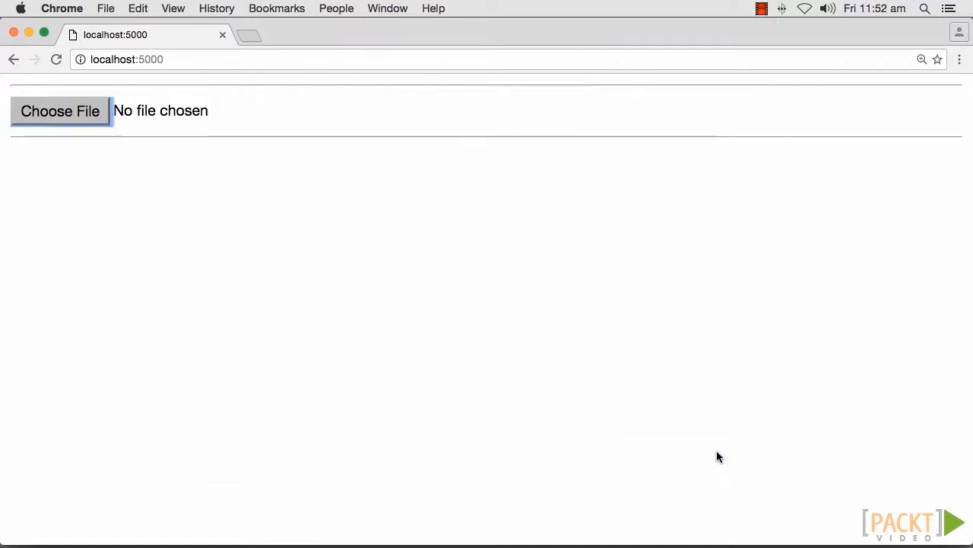
{"action": "left_click", "coordinate": [59, 109]}
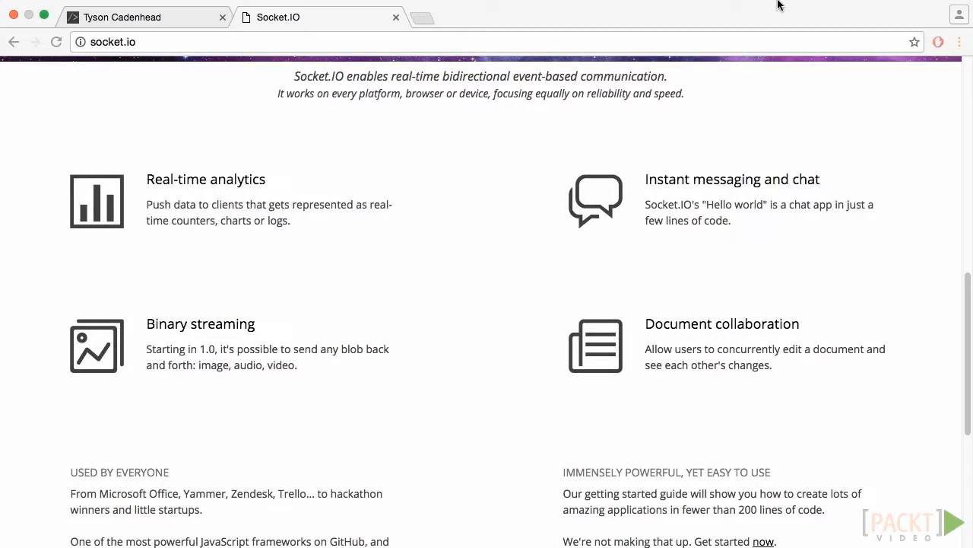
{"action": "mouse_move", "coordinate": [791, 7]}
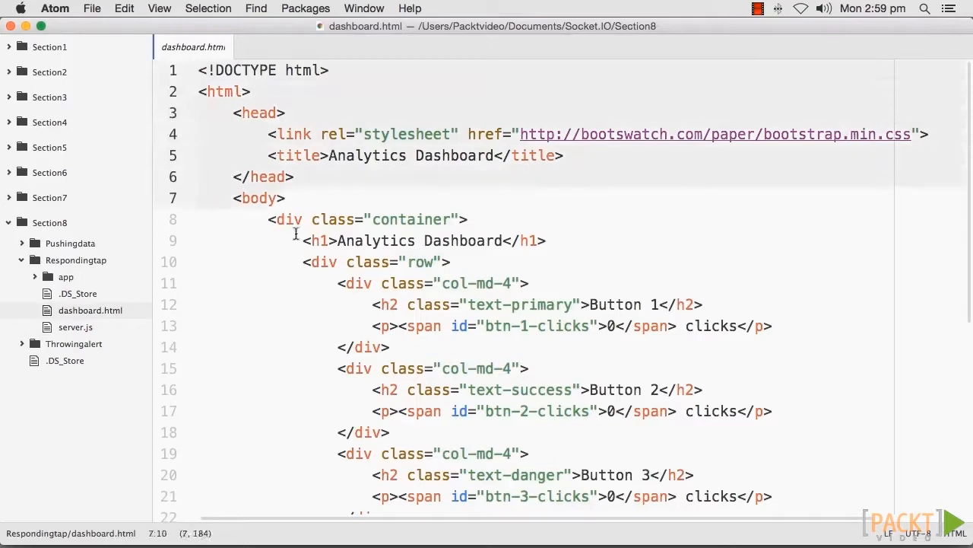
Step: Scroll down dashboard.html to view the click counters and socket.io script include
{"action": "scroll", "scroll_direction": "down", "scroll_amount": 3}
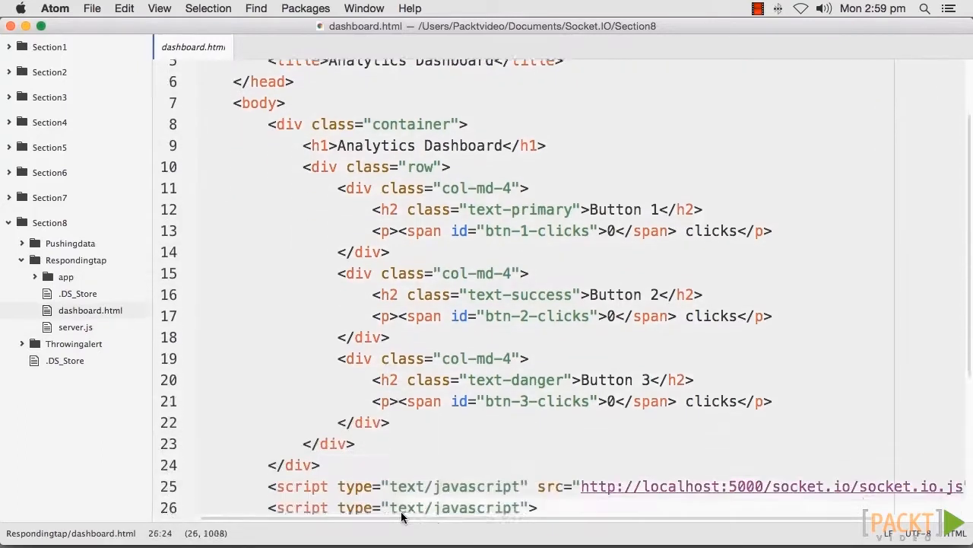